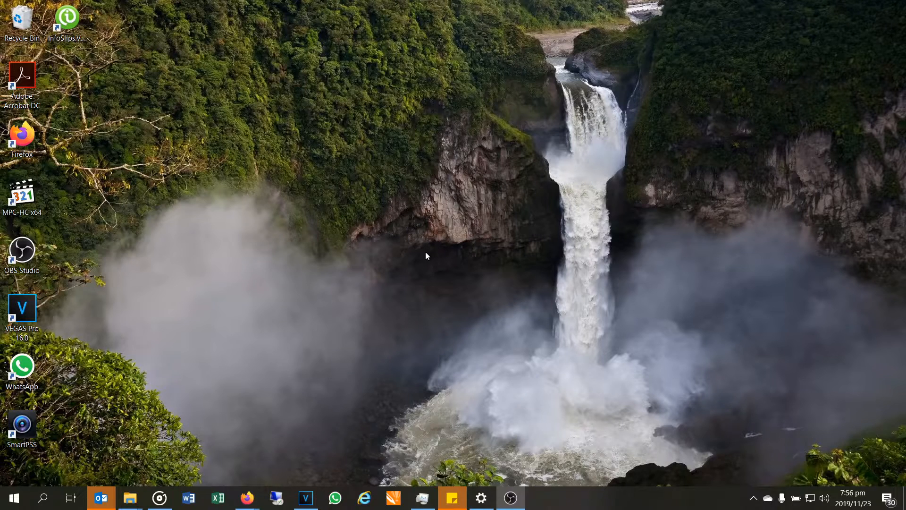
{"action": "mouse_move", "coordinate": [433, 237]}
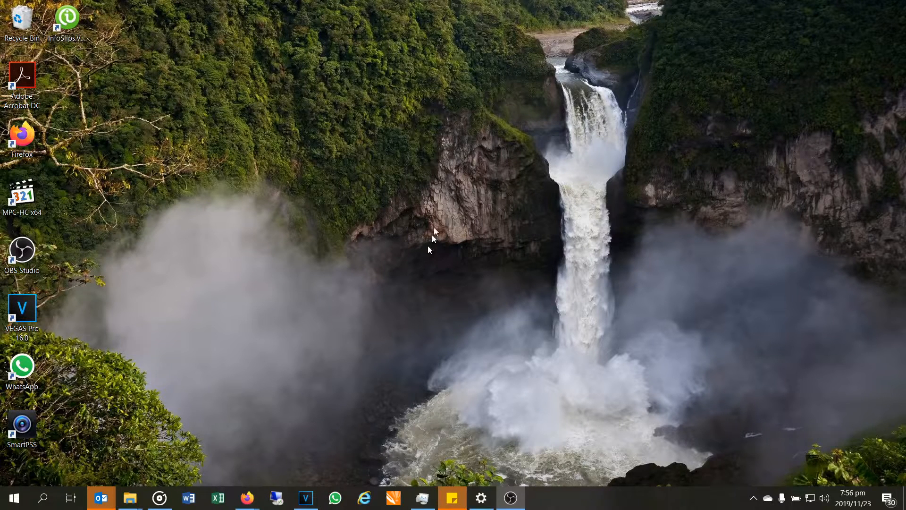
{"action": "mouse_move", "coordinate": [289, 488]}
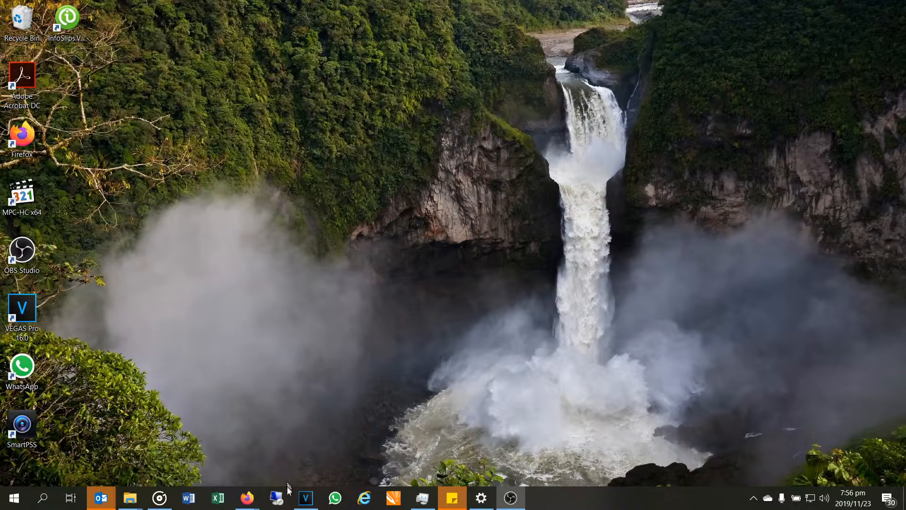
Step: Launch Remote Desktop Connection from the taskbar, with 10.0.0.100 already filled in
{"action": "left_click", "coordinate": [276, 498]}
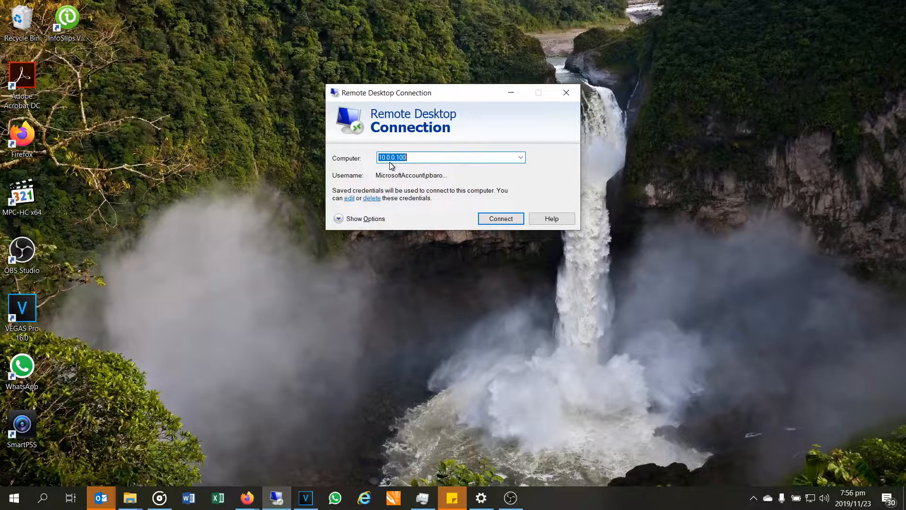
Step: Connect to 10.0.0.100 so the remote desktop fills the screen
{"action": "left_click", "coordinate": [500, 219]}
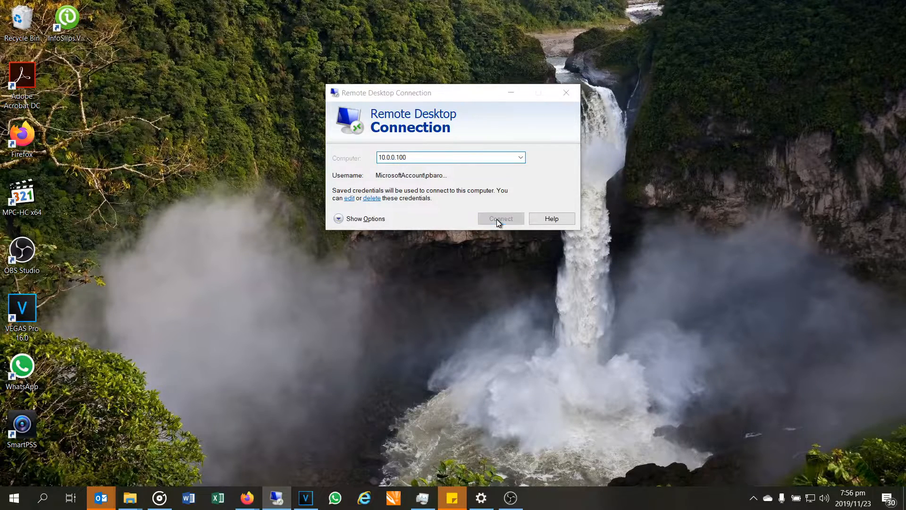
{"action": "left_click", "coordinate": [500, 219]}
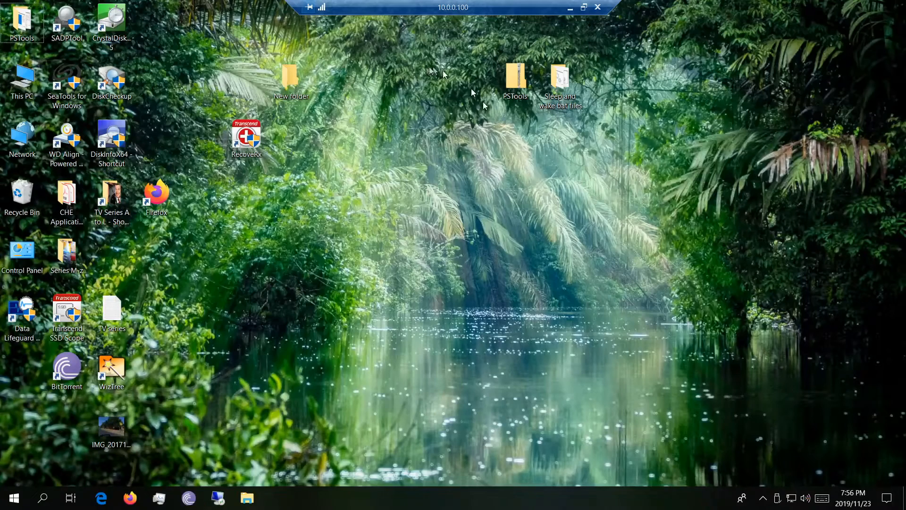
{"action": "mouse_move", "coordinate": [593, 139]}
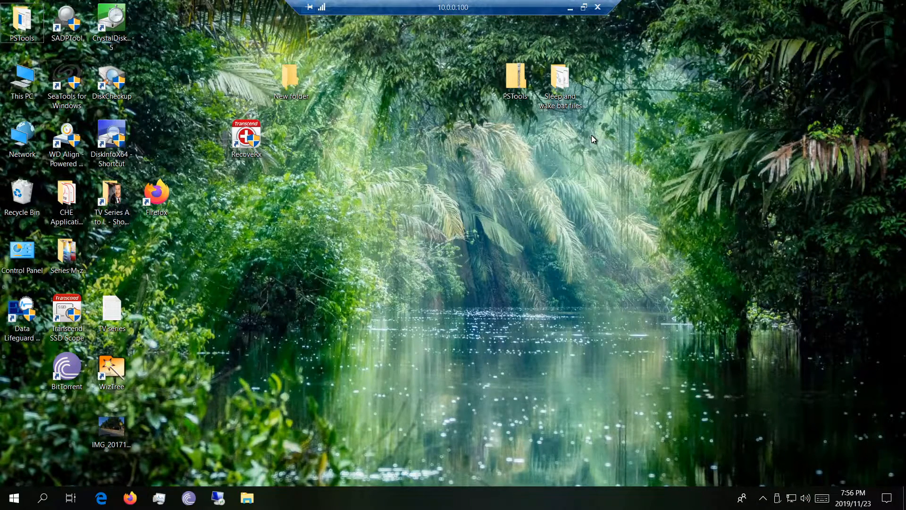
{"action": "mouse_move", "coordinate": [364, 227]}
{"action": "type", "text": "device"}
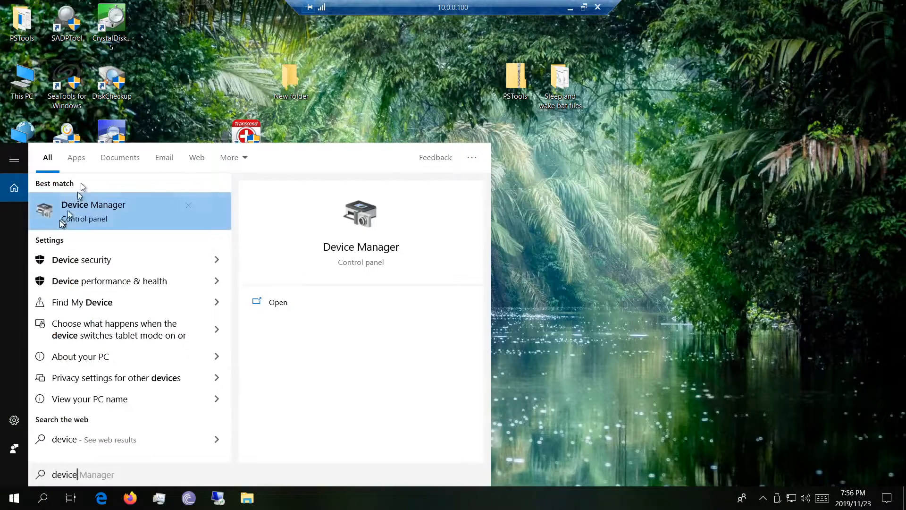
Step: Open Device Manager and expand Network adapters showing the Intel I217-V and Killer E2200
{"action": "left_click", "coordinate": [93, 205]}
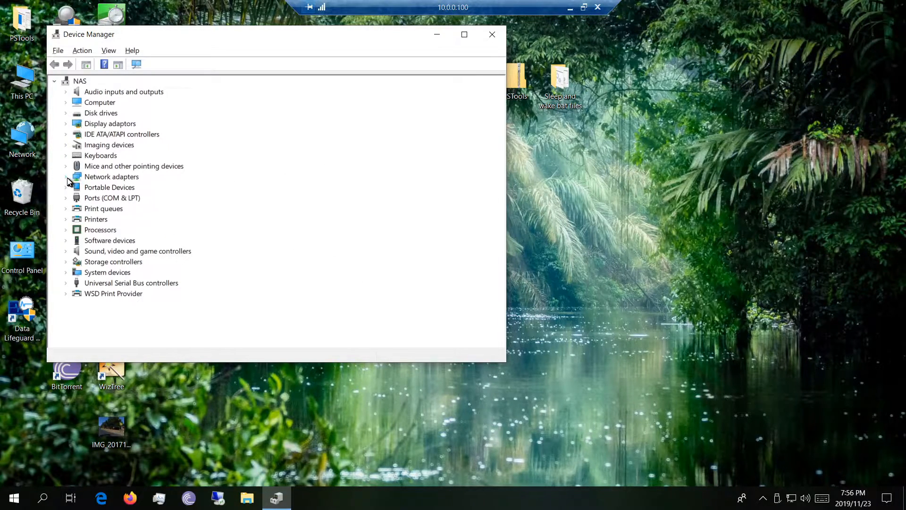
{"action": "left_click", "coordinate": [67, 176]}
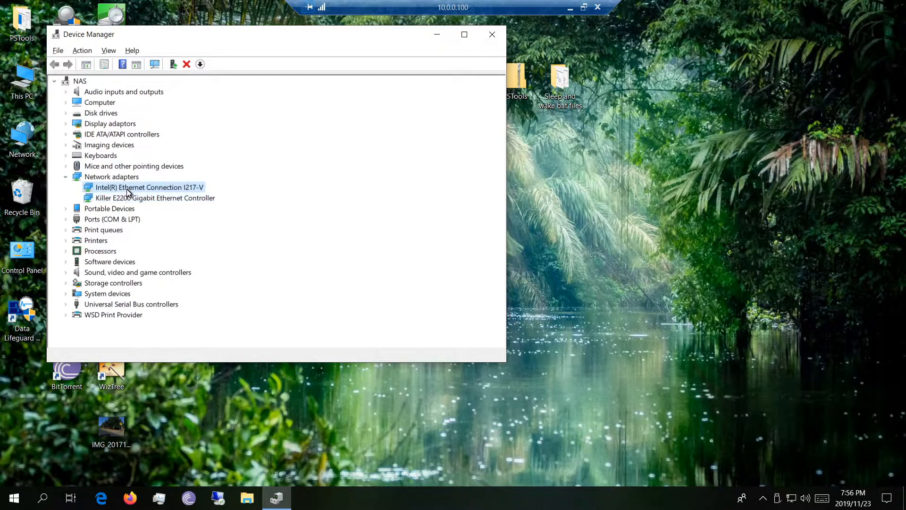
{"action": "left_click", "coordinate": [155, 198]}
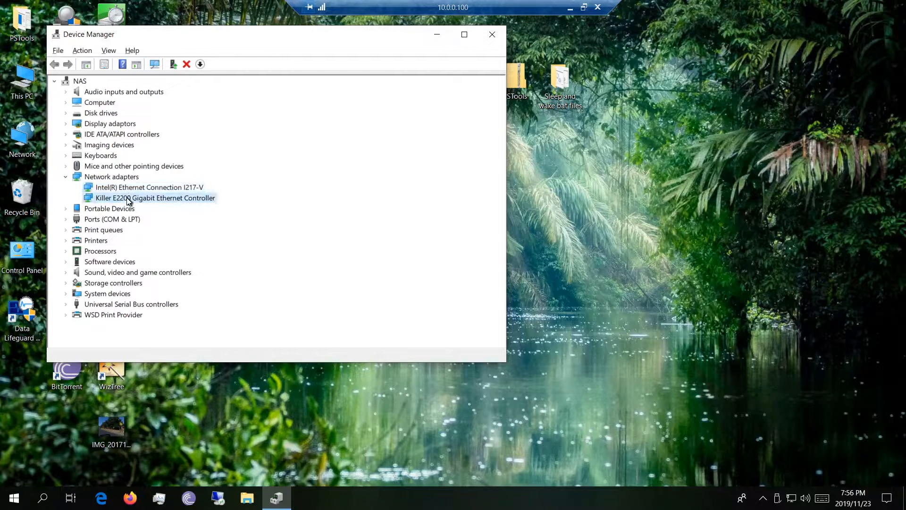
{"action": "left_click", "coordinate": [149, 187]}
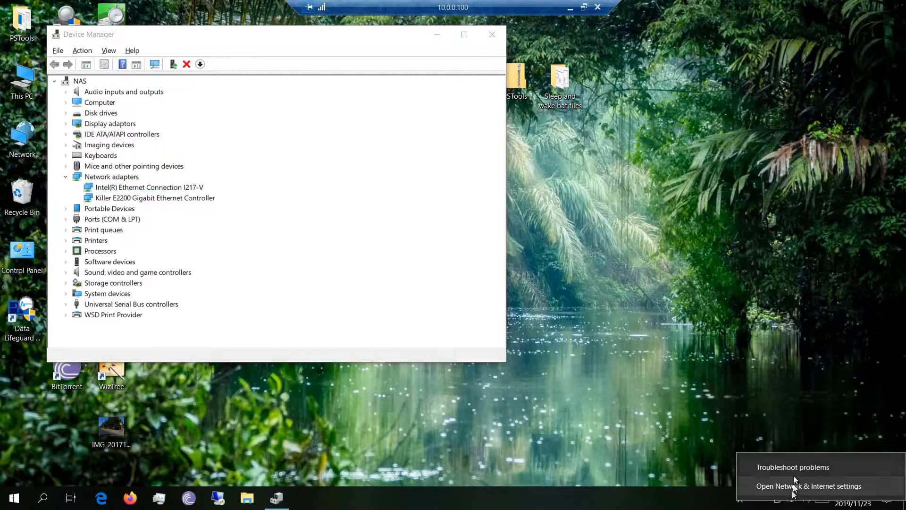
Step: Open Ethernet settings' adapter options, showing Ethernet connected and Ethernet 2 unplugged
{"action": "left_click", "coordinate": [808, 486]}
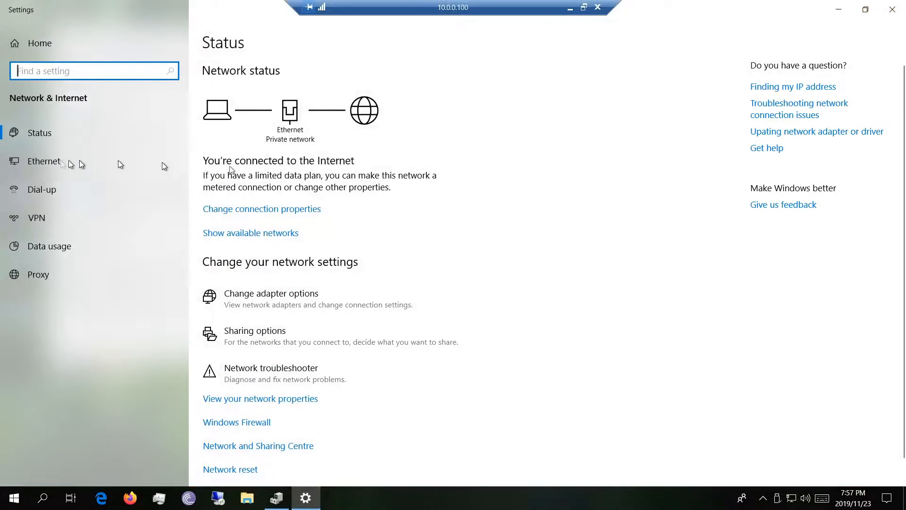
{"action": "left_click", "coordinate": [43, 160]}
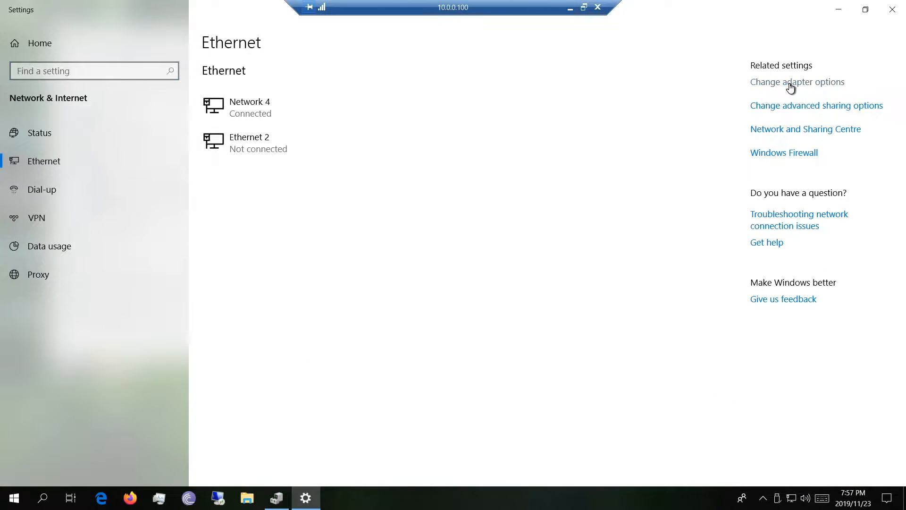
{"action": "left_click", "coordinate": [797, 81]}
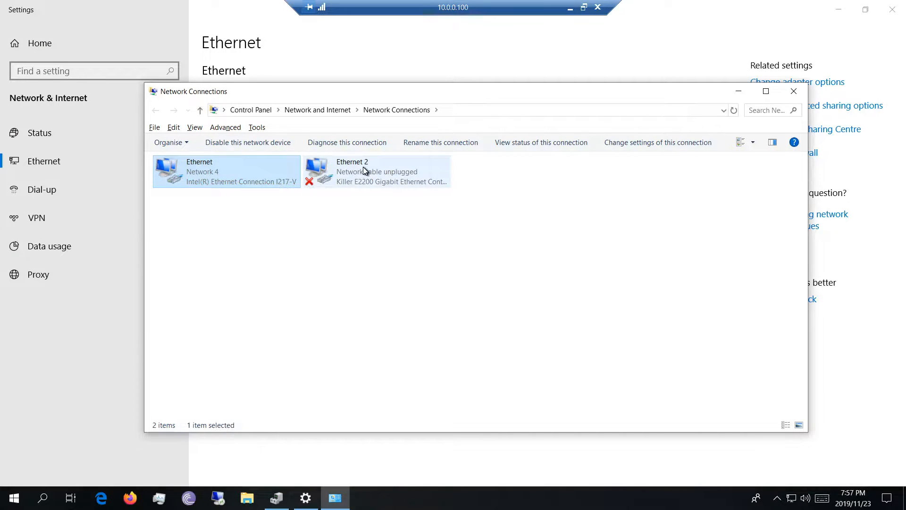
{"action": "left_click", "coordinate": [226, 171]}
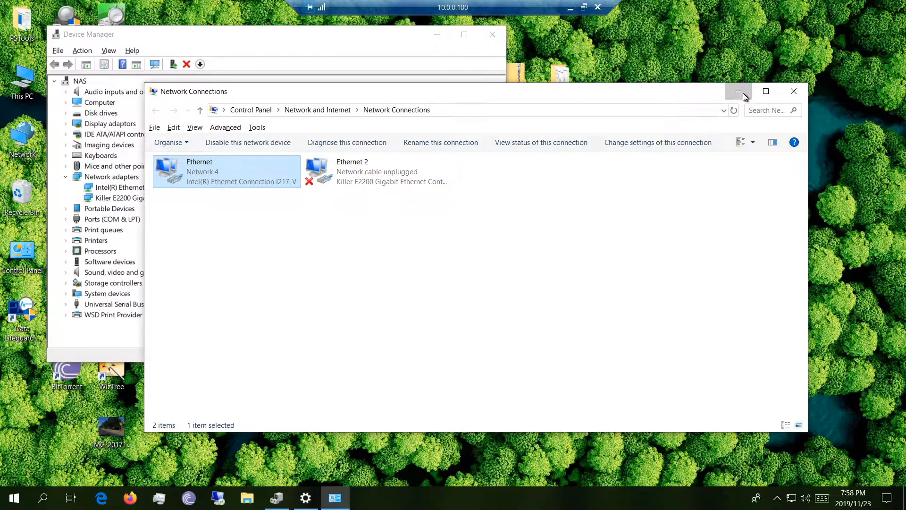
Step: Keep all three Intel I217-V Power Management wake checkboxes ticked, magic packet only
{"action": "left_click", "coordinate": [739, 91]}
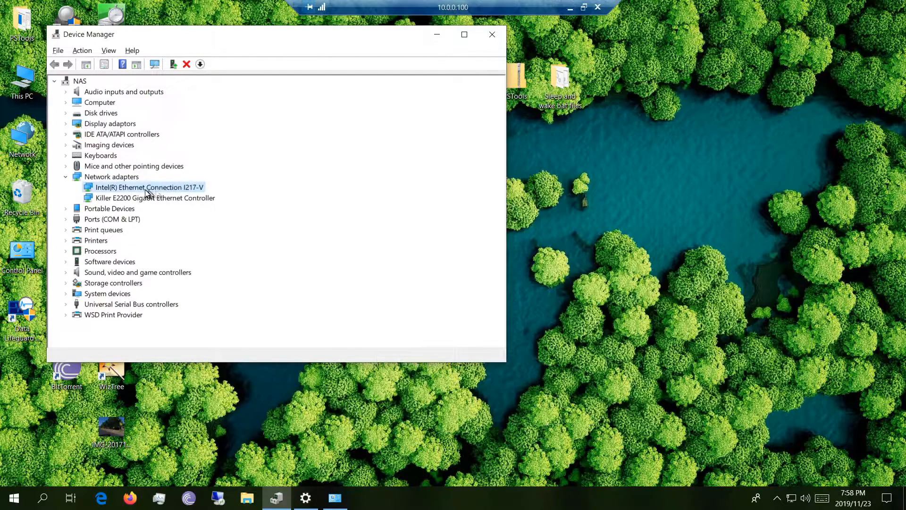
{"action": "double_click", "coordinate": [149, 187]}
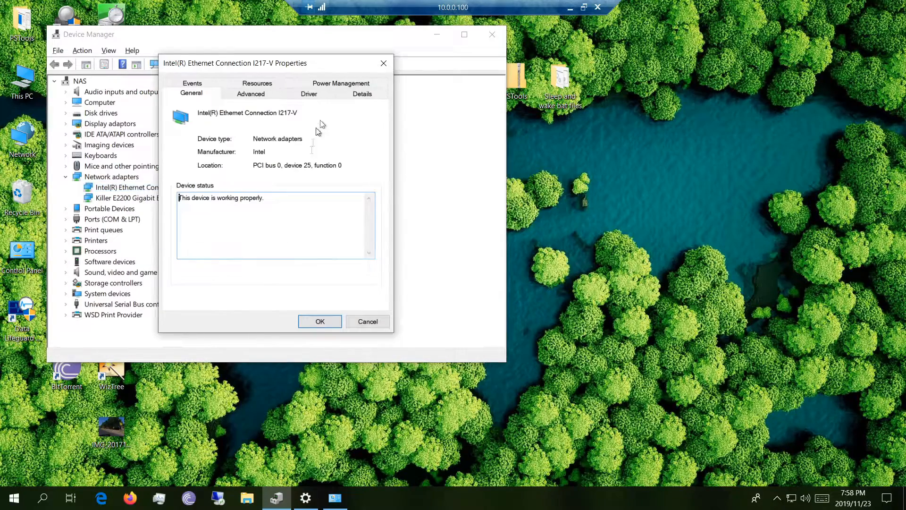
{"action": "left_click", "coordinate": [341, 83]}
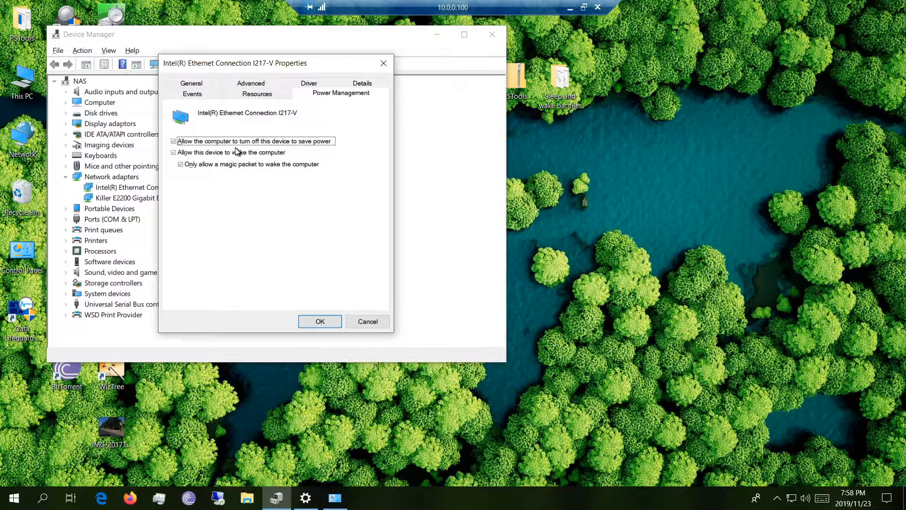
{"action": "left_click", "coordinate": [173, 141]}
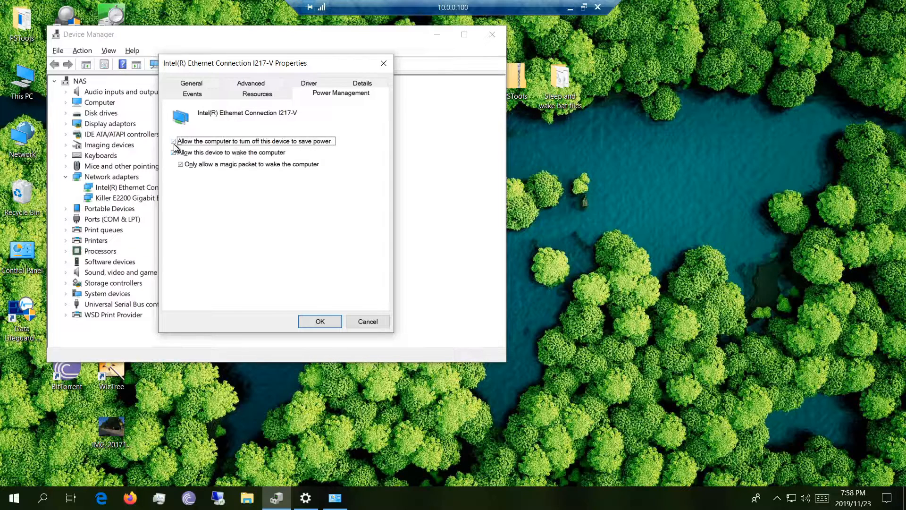
{"action": "left_click", "coordinate": [173, 141]}
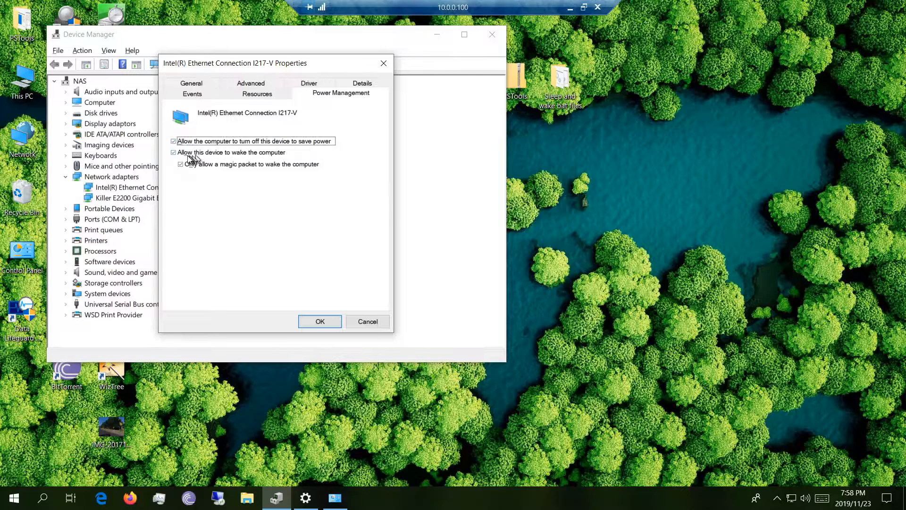
{"action": "left_click", "coordinate": [173, 152]}
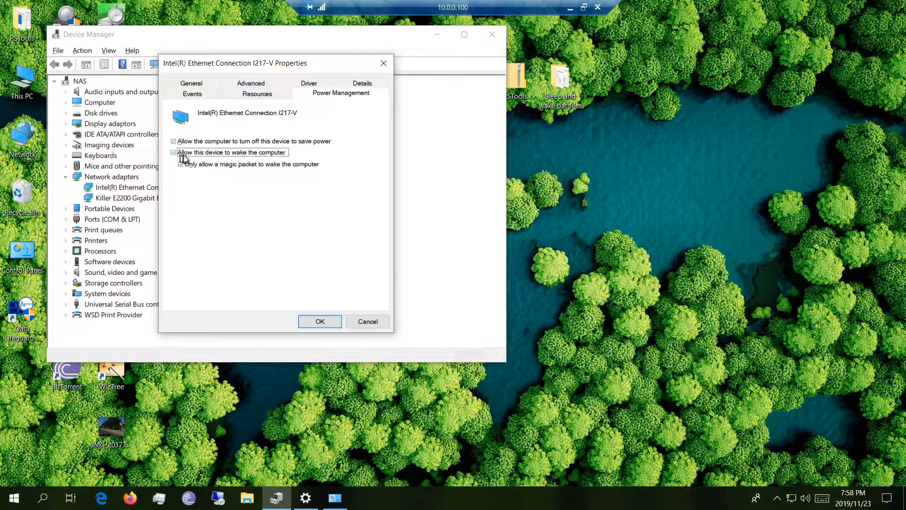
{"action": "left_click", "coordinate": [172, 152]}
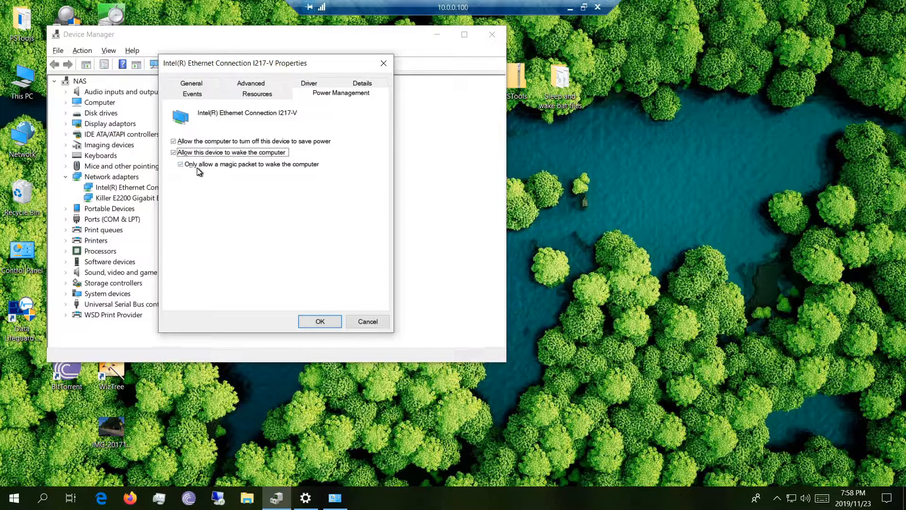
{"action": "mouse_move", "coordinate": [276, 174]}
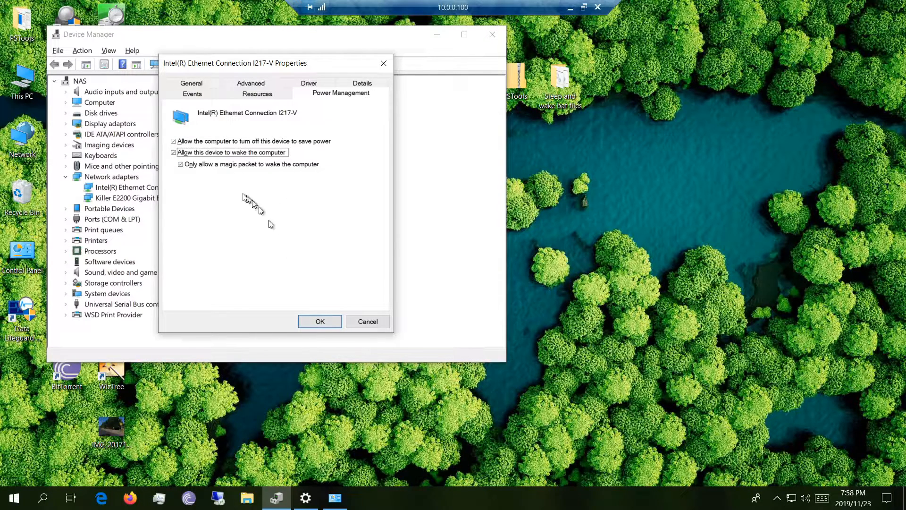
{"action": "mouse_move", "coordinate": [311, 173]}
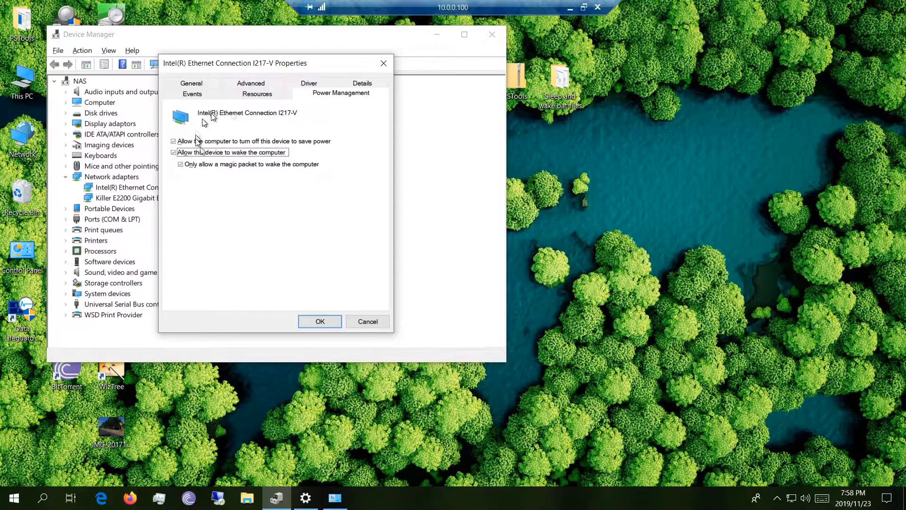
{"action": "mouse_move", "coordinate": [237, 137]}
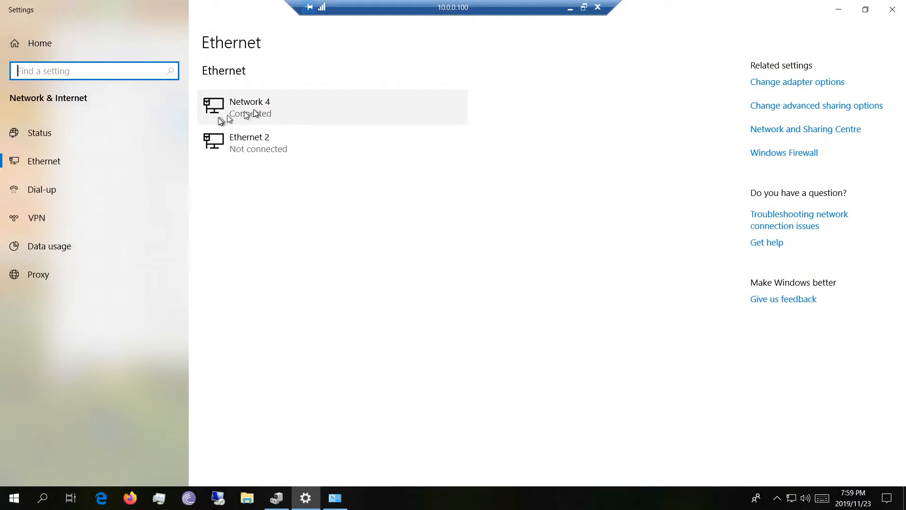
{"action": "left_click", "coordinate": [249, 107]}
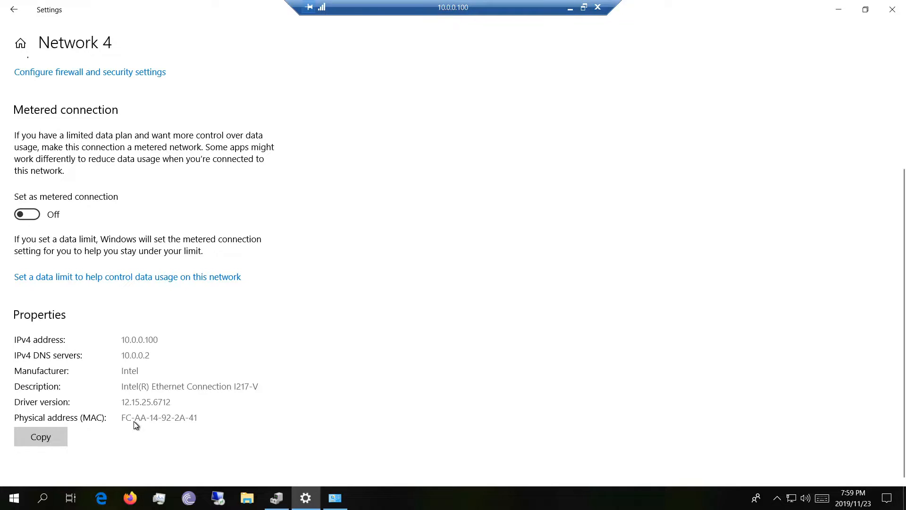
{"action": "mouse_move", "coordinate": [182, 432]}
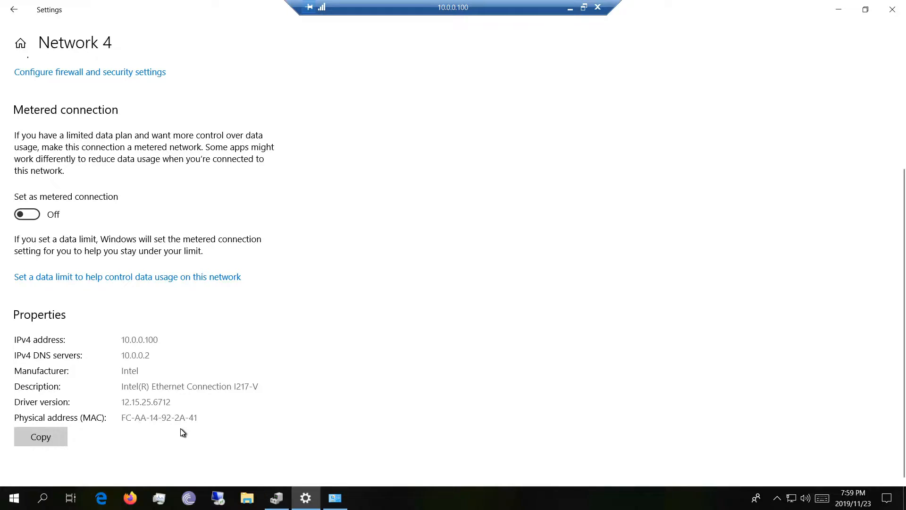
{"action": "mouse_move", "coordinate": [188, 463]}
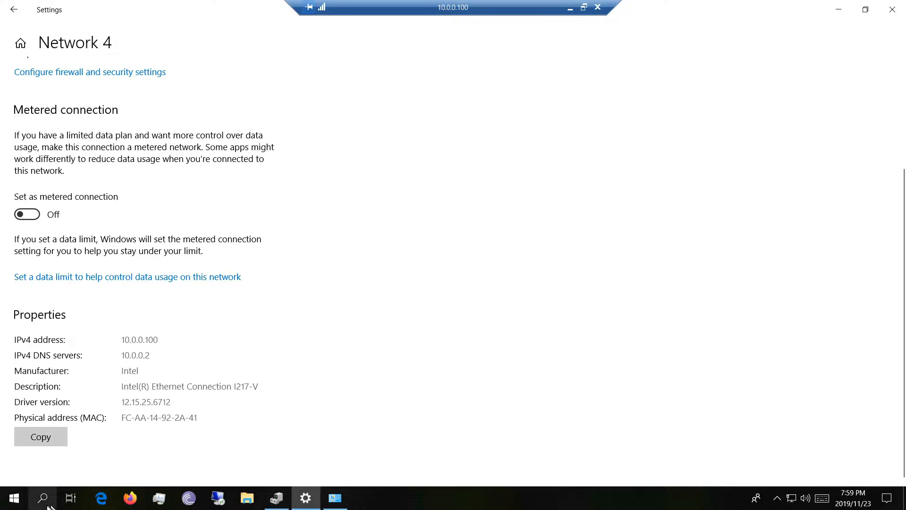
Step: Run ipconfig /all to read the physical addresses, then minimize the remote session
{"action": "type", "text": "cmd"}
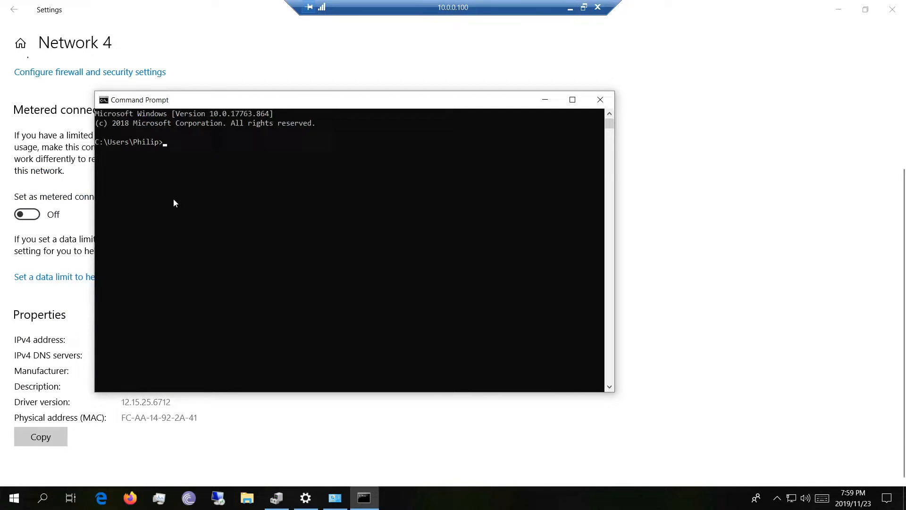
{"action": "type", "text": "ipco"}
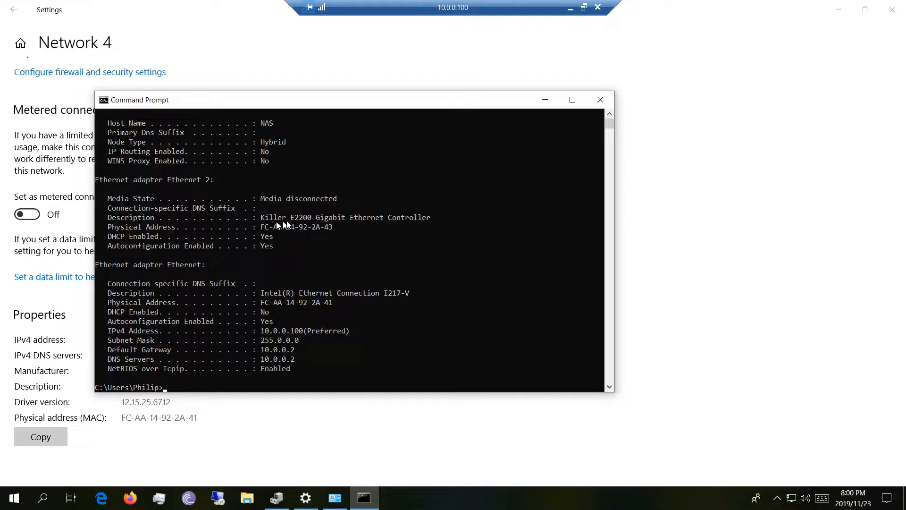
{"action": "mouse_move", "coordinate": [291, 230]}
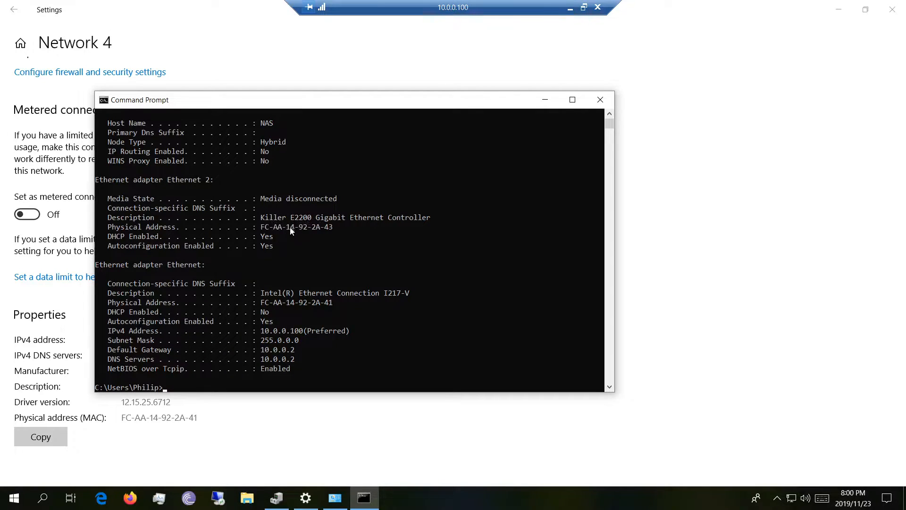
{"action": "left_click_drag", "start_coordinate": [263, 302], "coordinate": [289, 312]}
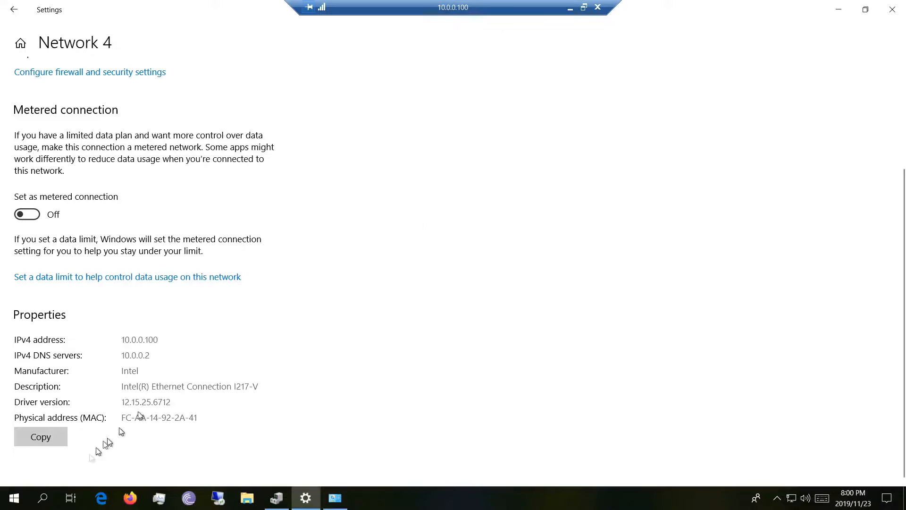
{"action": "left_click", "coordinate": [12, 497]}
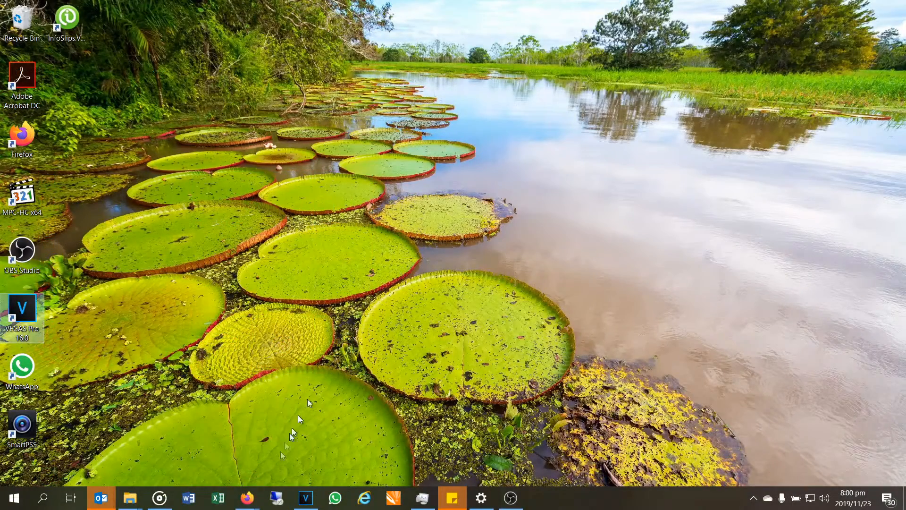
Step: Reopen Remote Desktop Connection to 10.0.0.100 and reposition its dialog
{"action": "left_click", "coordinate": [276, 498]}
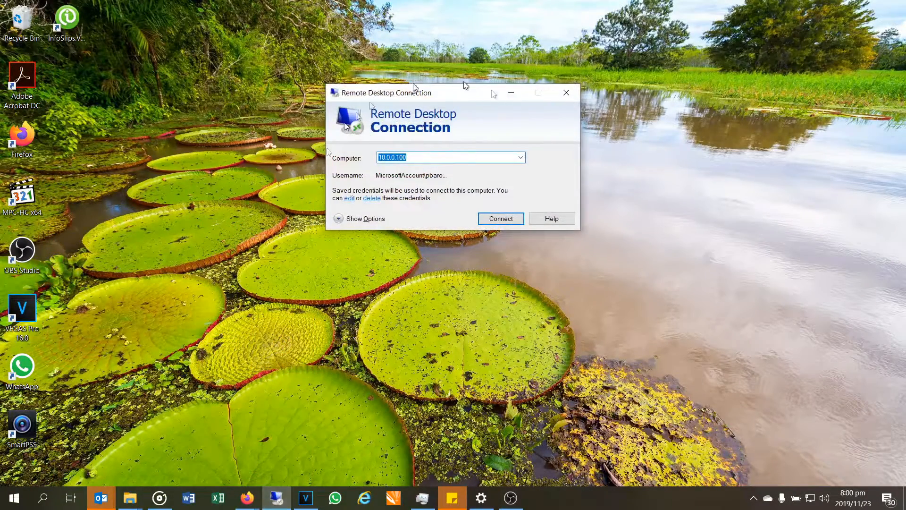
{"action": "mouse_move", "coordinate": [426, 210]}
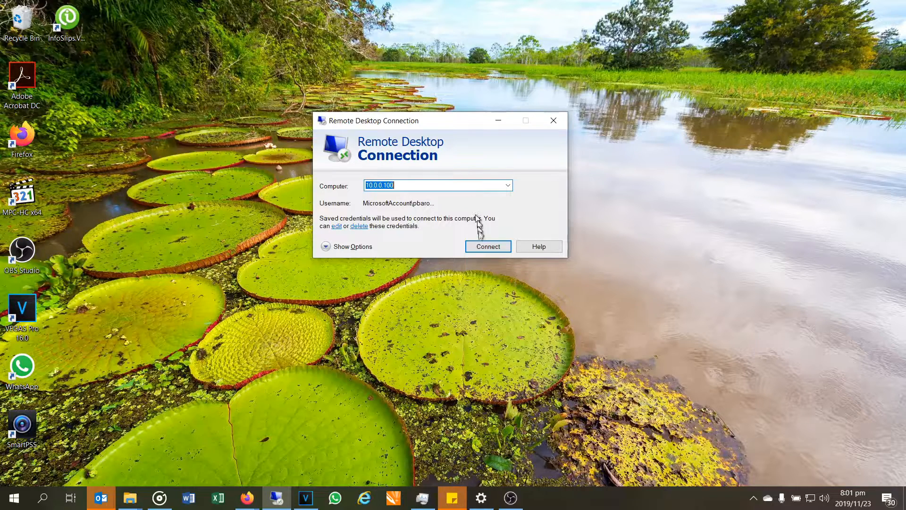
{"action": "left_click", "coordinate": [487, 246]}
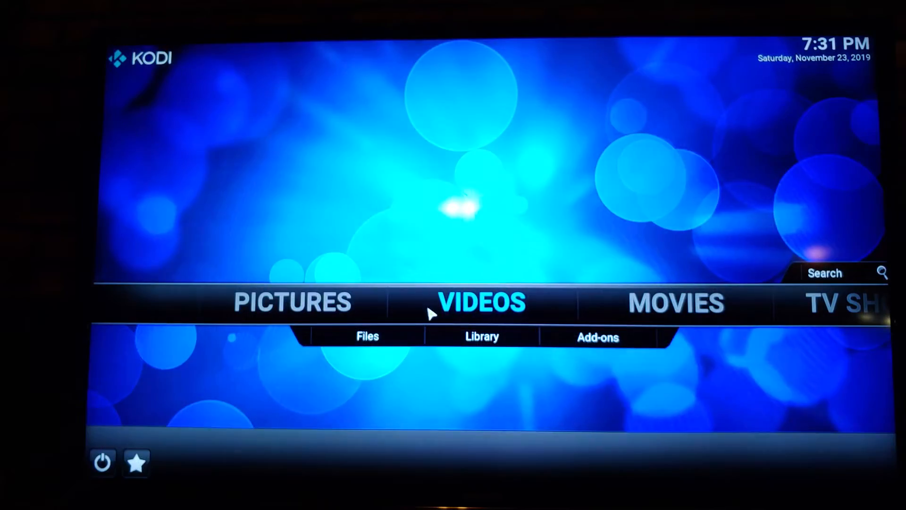
Step: Open VIDEOS from the Kodi home screen to list Movies, TV shows, Files and Playlists
{"action": "left_click", "coordinate": [482, 301]}
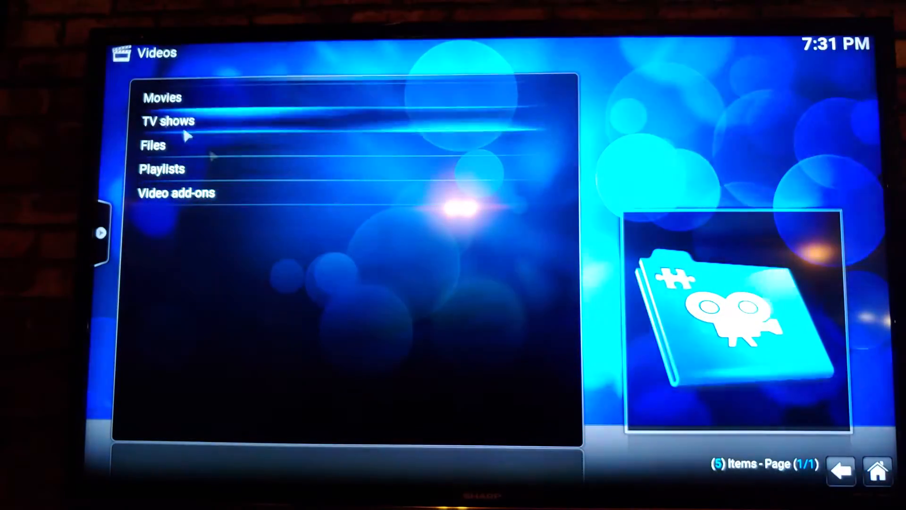
{"action": "left_click", "coordinate": [153, 145]}
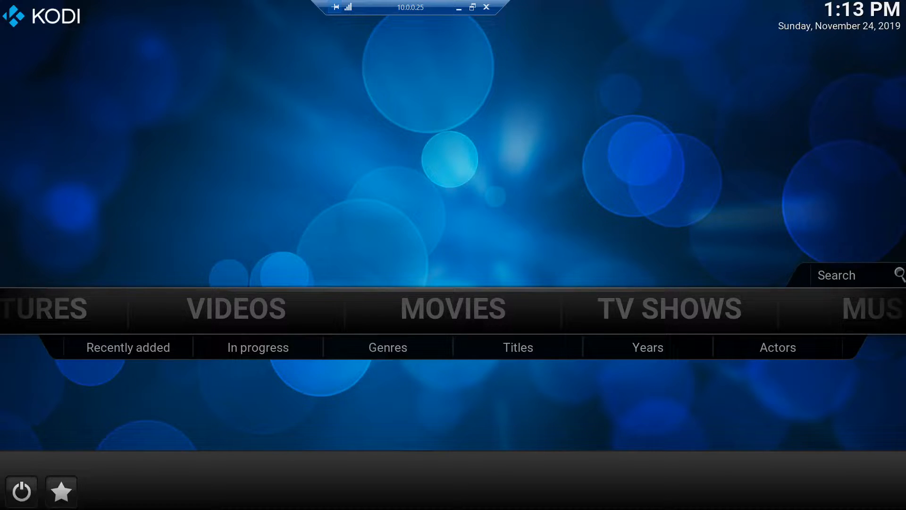
Step: Search Kodi add-ons for 'magic' and open the Advanced Wake On Lan details
{"action": "left_click", "coordinate": [452, 308]}
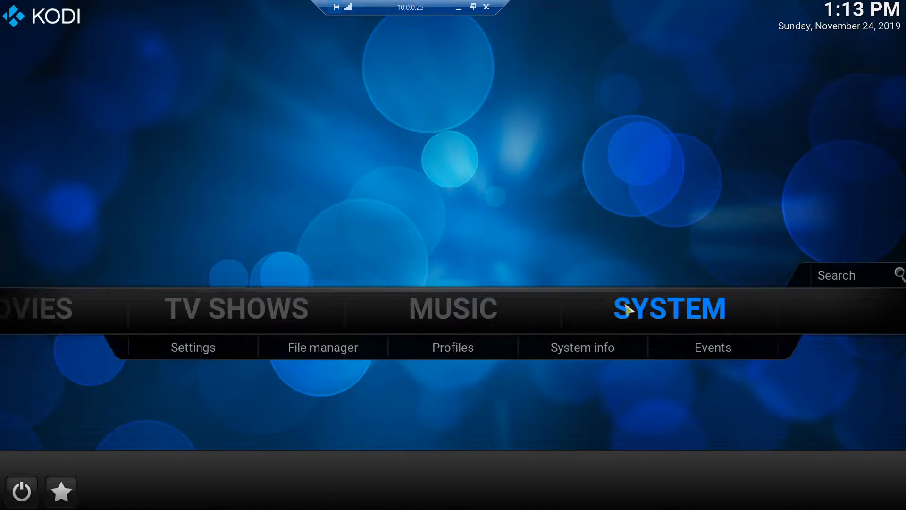
{"action": "left_click", "coordinate": [192, 347]}
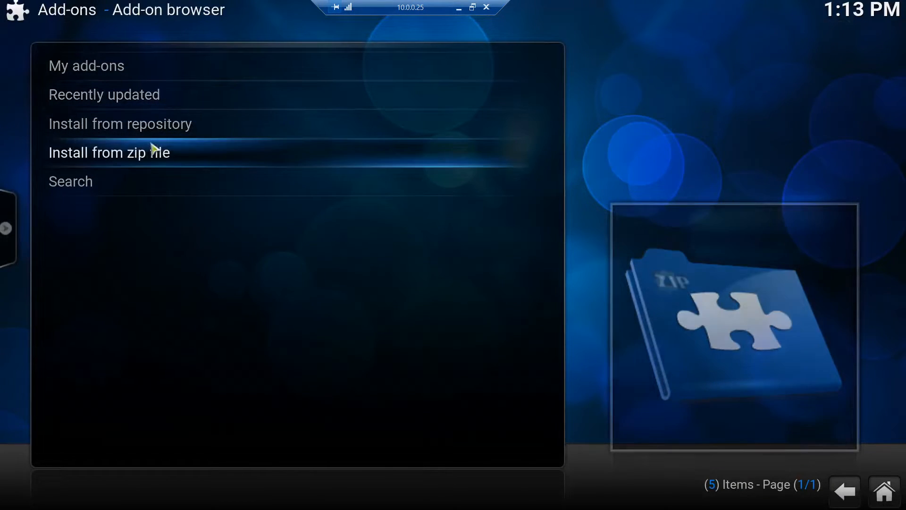
{"action": "left_click", "coordinate": [71, 180]}
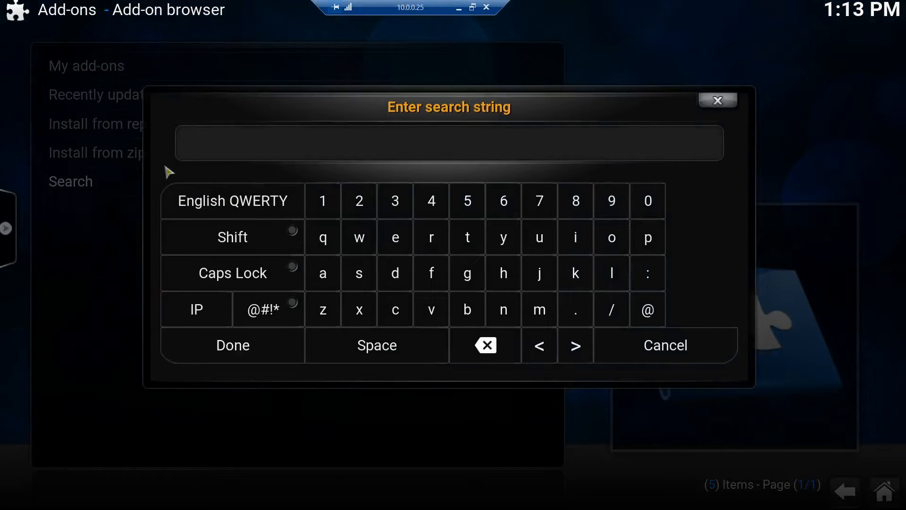
{"action": "type", "text": "magic"}
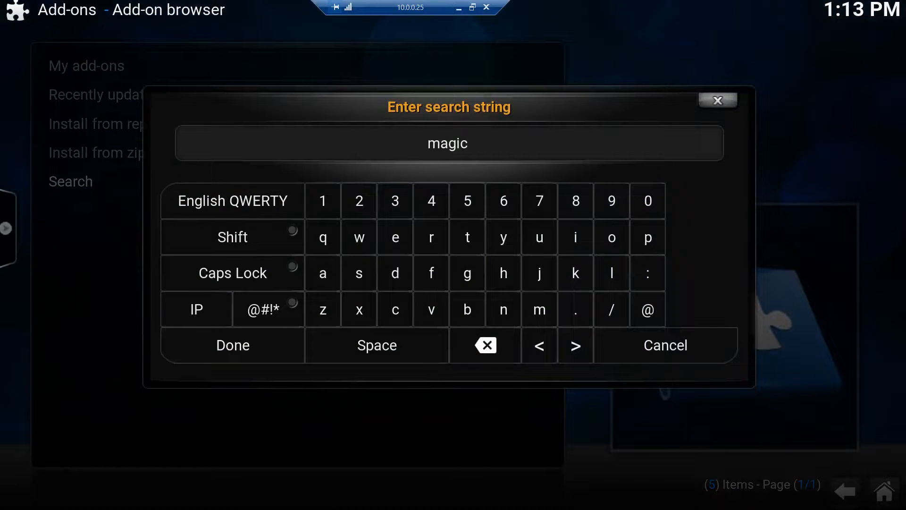
{"action": "left_click", "coordinate": [232, 345]}
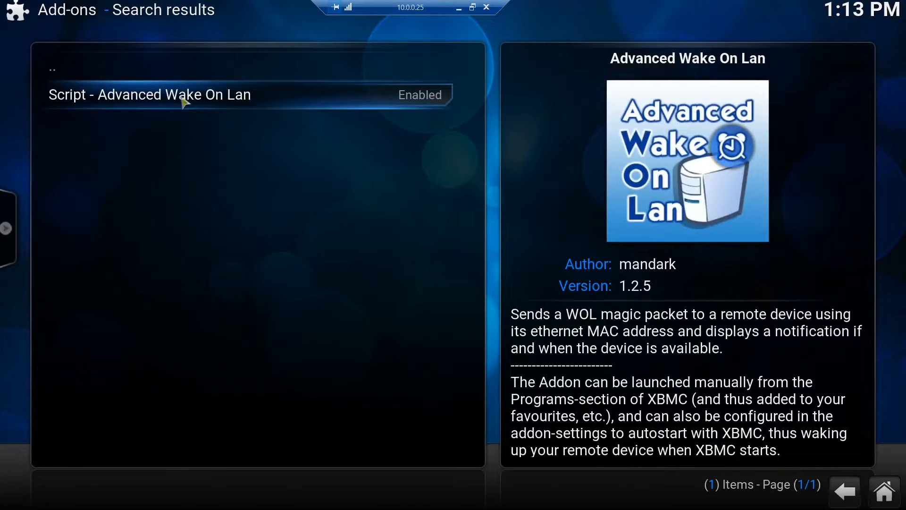
{"action": "left_click", "coordinate": [148, 94]}
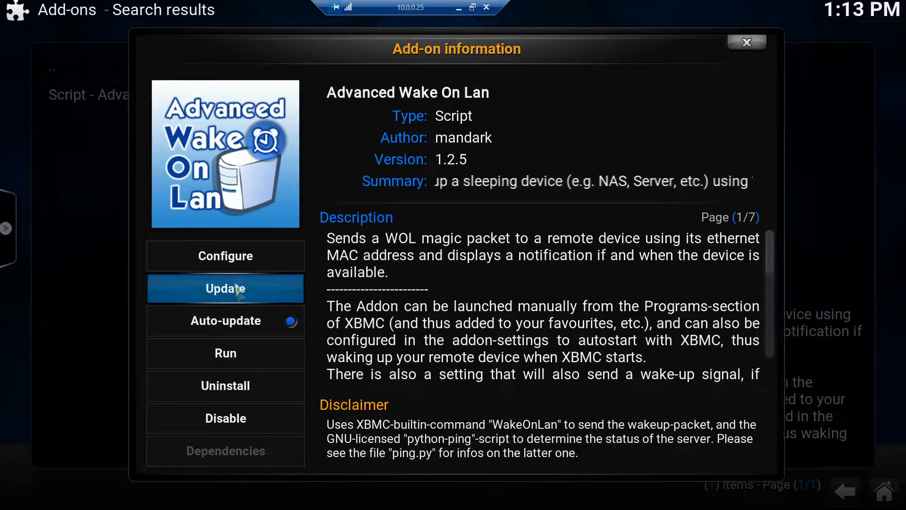
{"action": "mouse_move", "coordinate": [226, 256]}
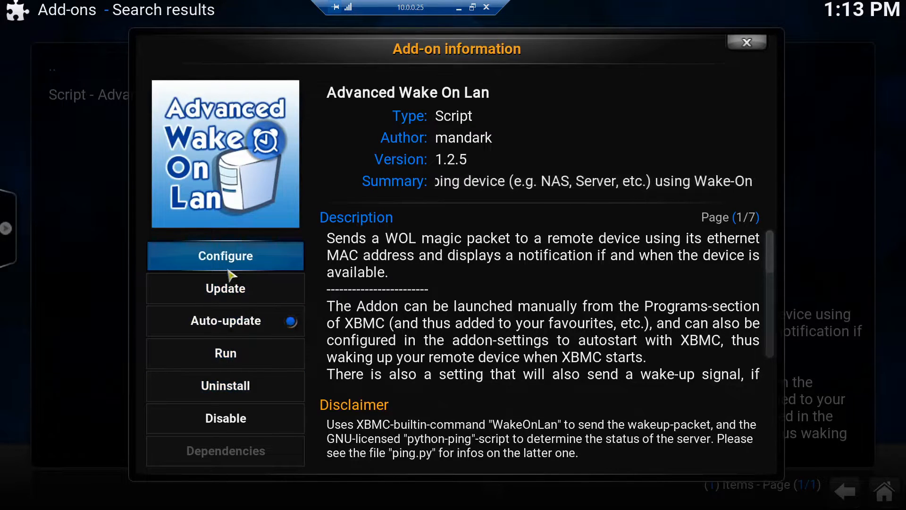
Step: Review the MAC fc:aa:14:92:2a:41, NAS hostname, autostart and notification settings, then save
{"action": "left_click", "coordinate": [226, 255]}
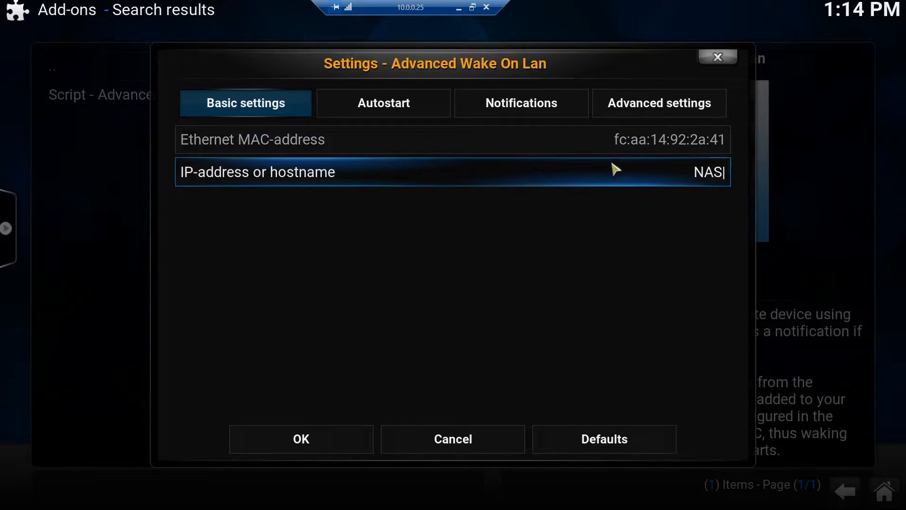
{"action": "left_click", "coordinate": [383, 103]}
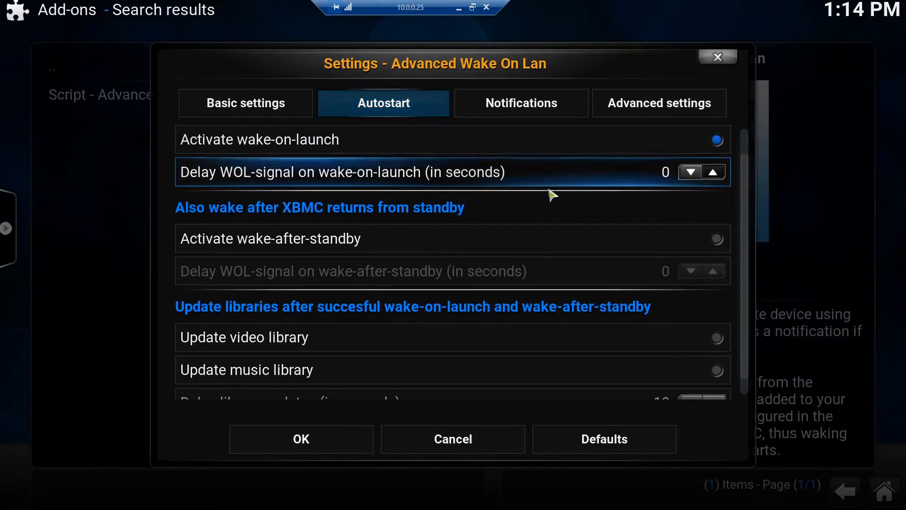
{"action": "scroll", "scroll_direction": "down", "scroll_amount": 3}
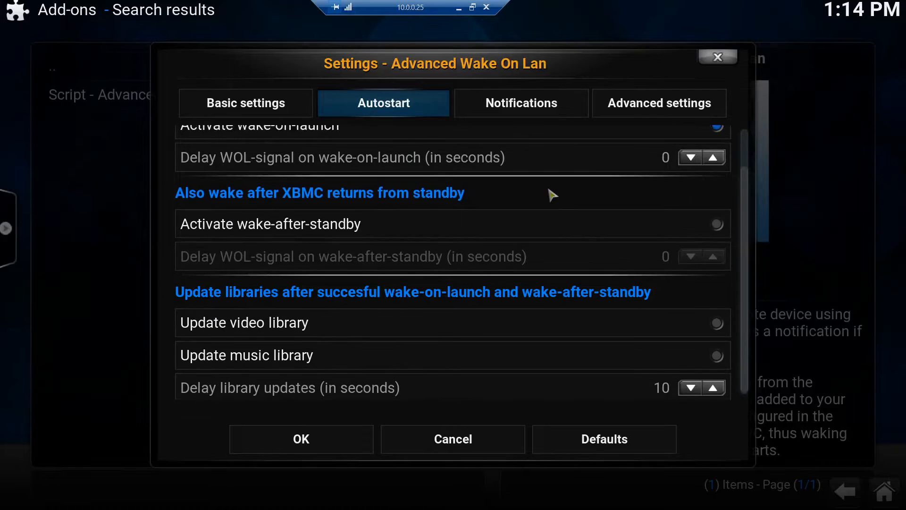
{"action": "left_click", "coordinate": [521, 103]}
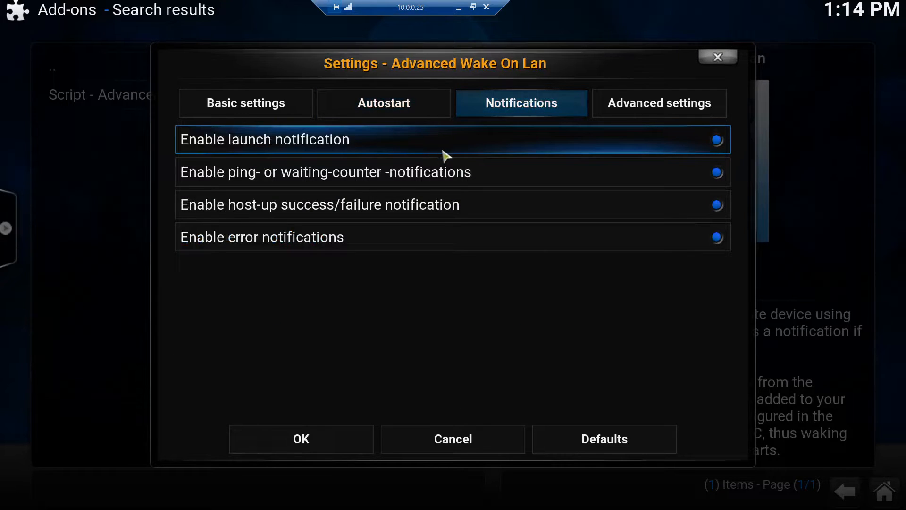
{"action": "mouse_move", "coordinate": [381, 152]}
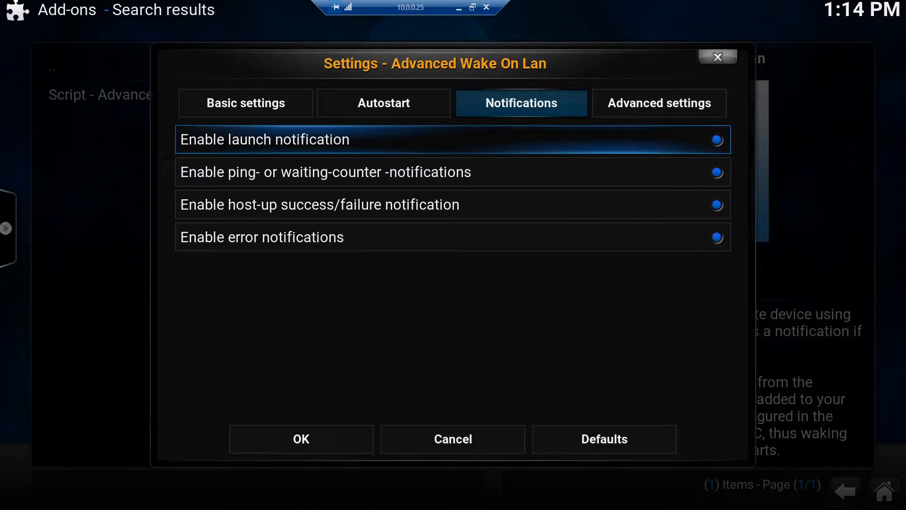
{"action": "left_click", "coordinate": [659, 103]}
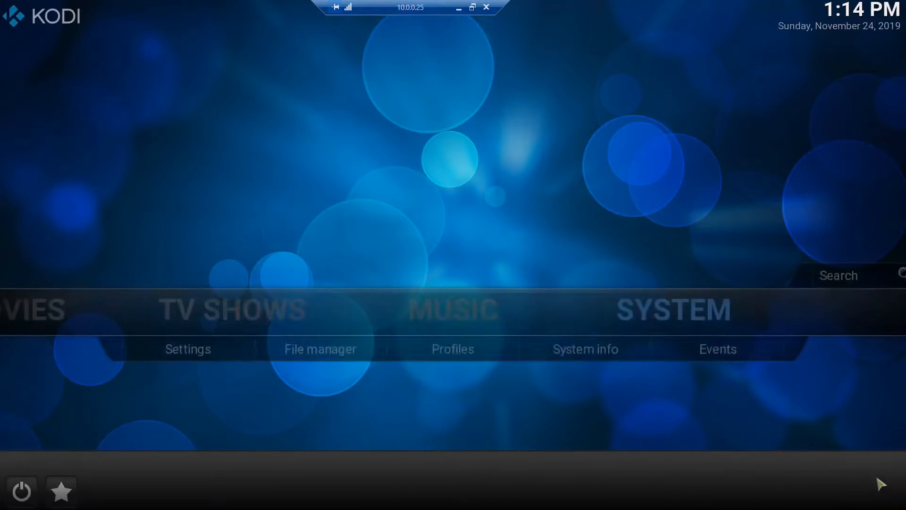
Step: Exit Kodi from the power menu and relaunch it from the taskbar
{"action": "left_click", "coordinate": [21, 491]}
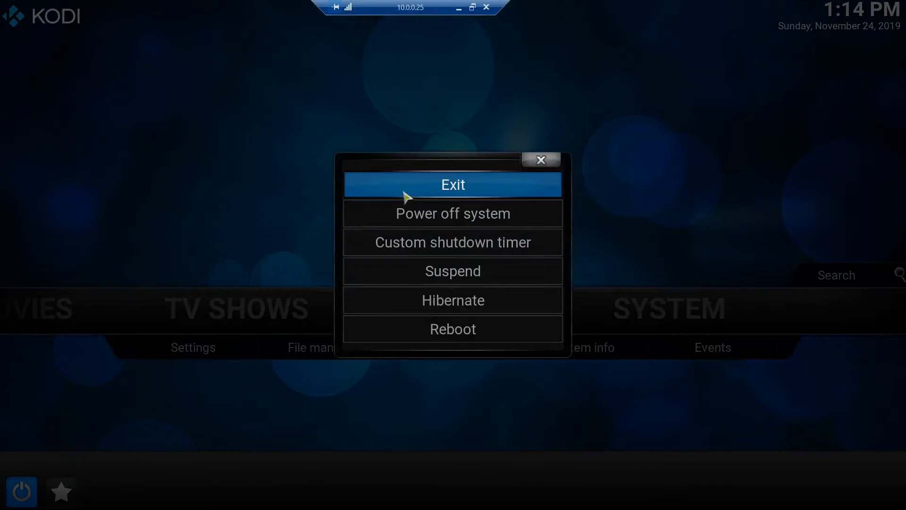
{"action": "left_click", "coordinate": [452, 185]}
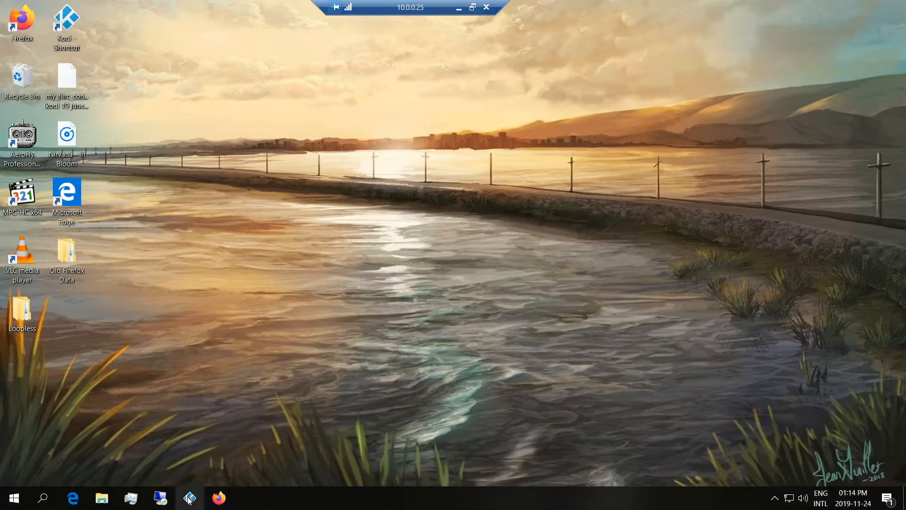
{"action": "left_click", "coordinate": [188, 498]}
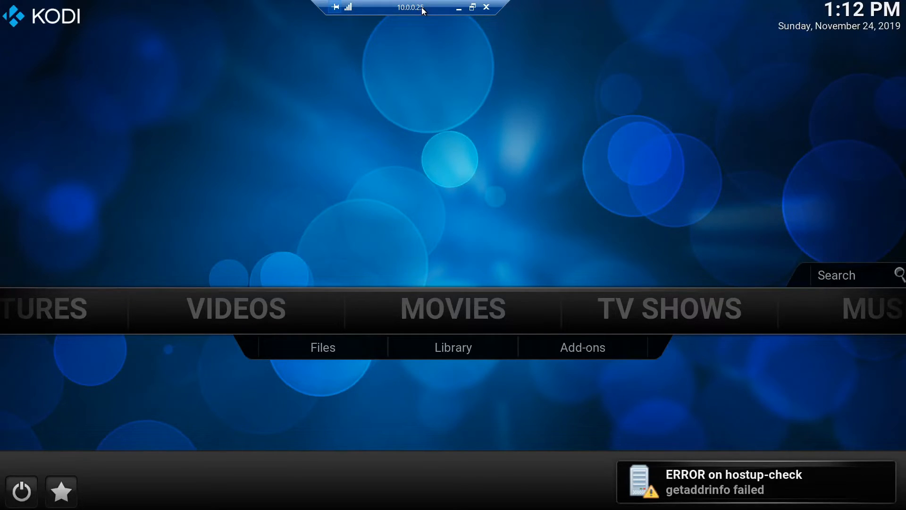
{"action": "mouse_move", "coordinate": [455, 141]}
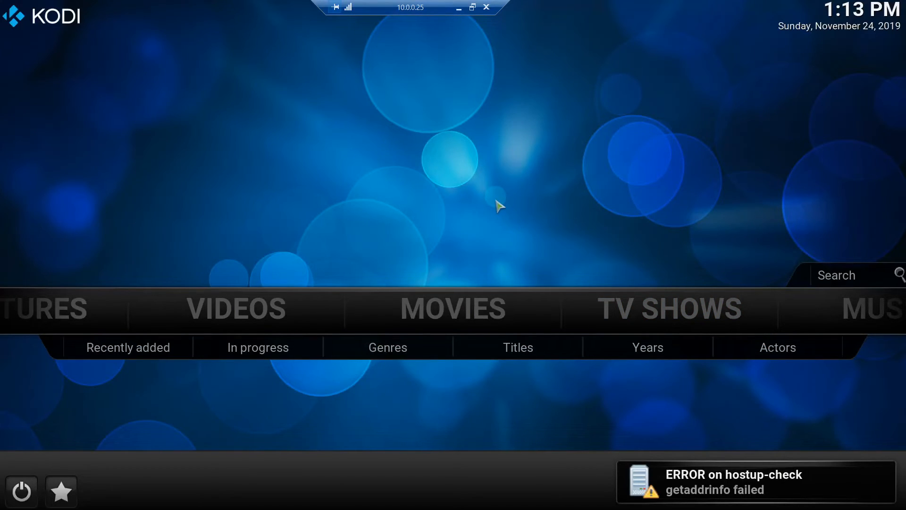
Step: Highlight MOVIES on the Kodi home menu after the host-up check notification
{"action": "left_click", "coordinate": [453, 308]}
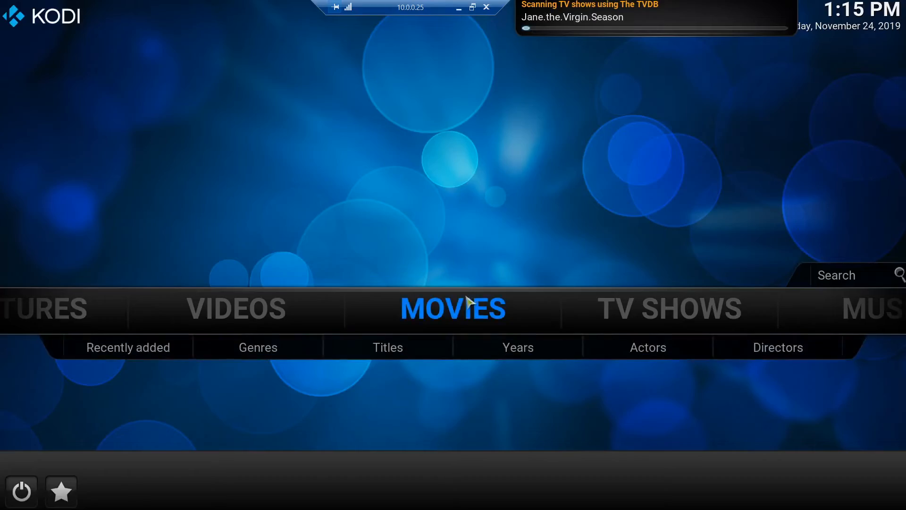
Step: Open the movie titles list, select Sully, and play it
{"action": "left_click", "coordinate": [387, 348]}
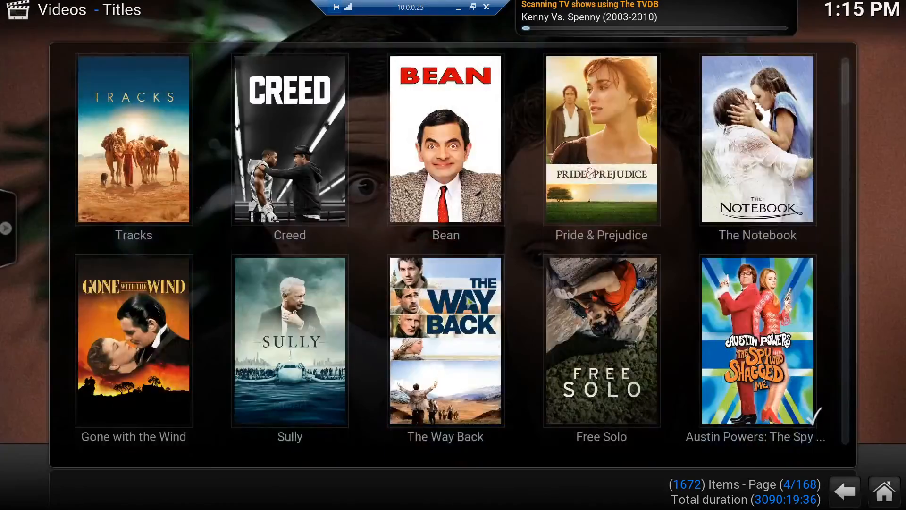
{"action": "scroll", "scroll_direction": "down", "scroll_amount": 3}
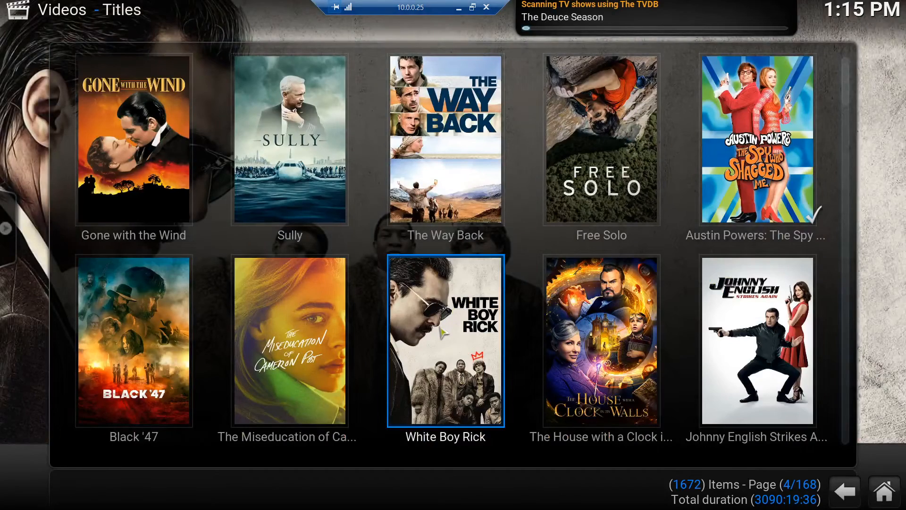
{"action": "left_click", "coordinate": [289, 140]}
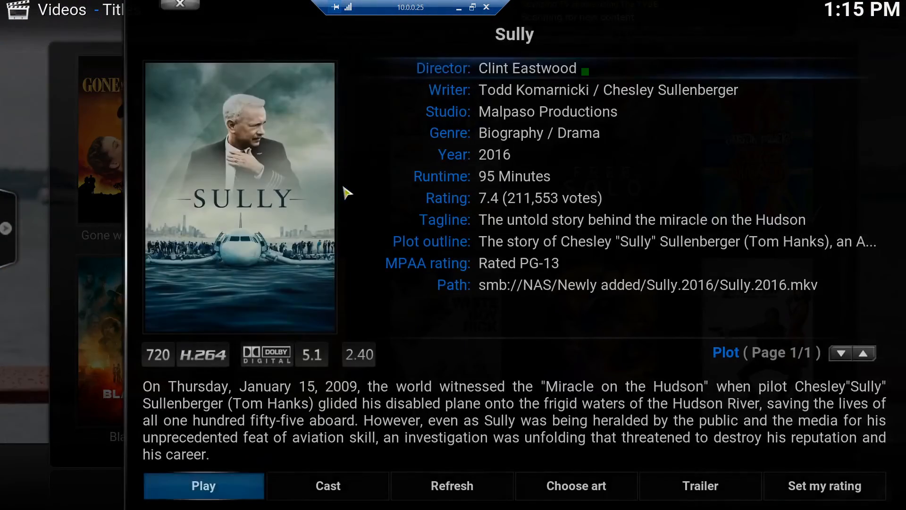
{"action": "left_click", "coordinate": [203, 486]}
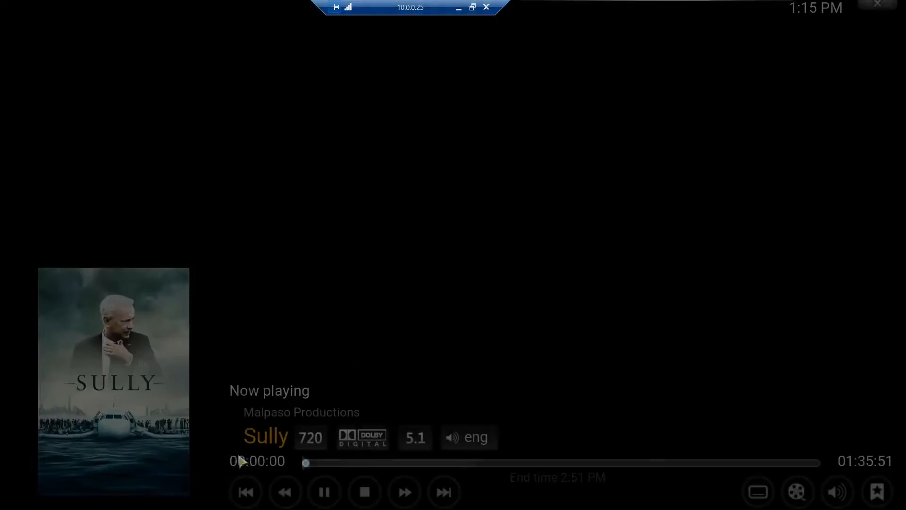